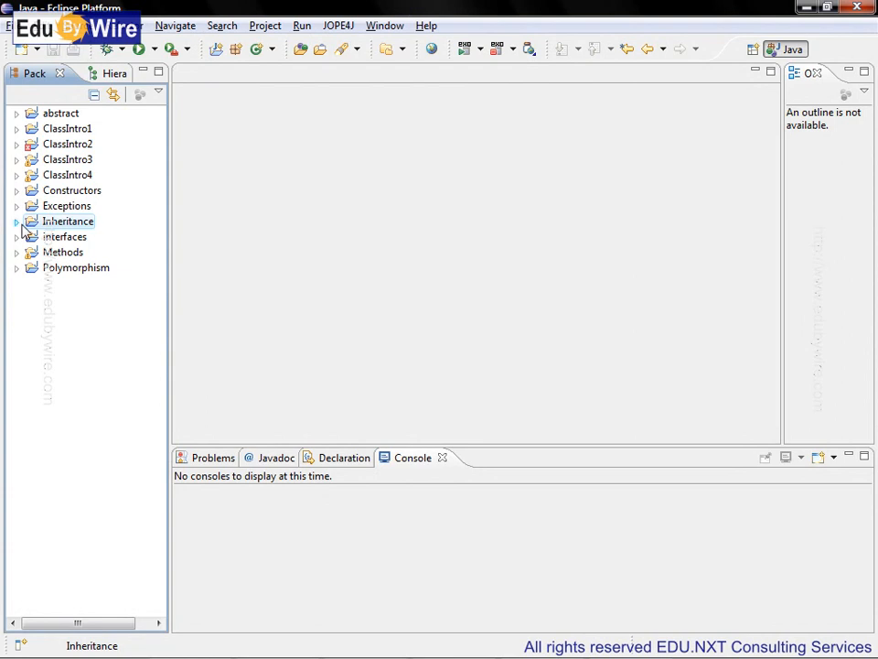
# Step: Expand Inheritance > src > data and select HourlyEmp.java then Contractor.java
pyautogui.click(16, 222)
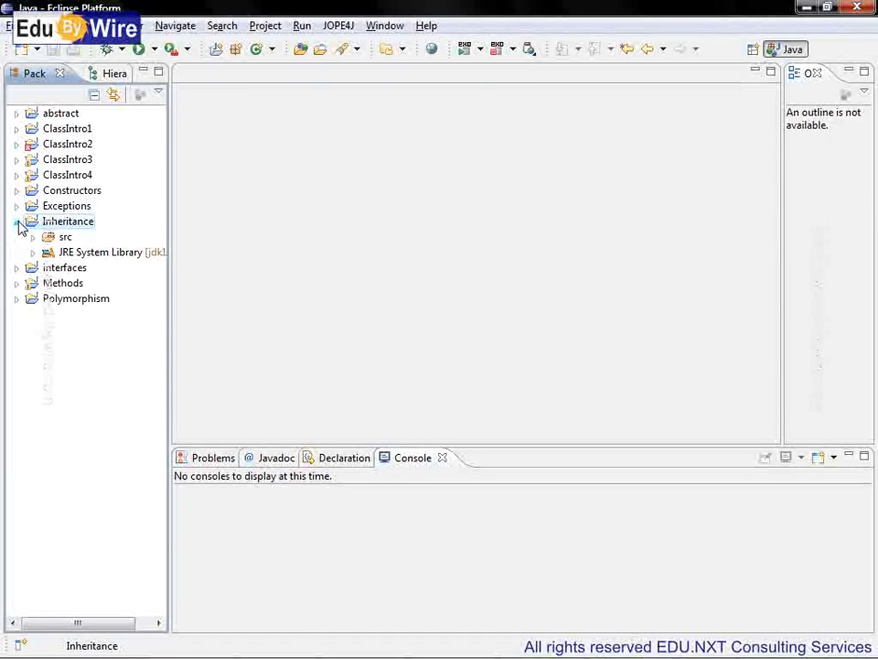
pyautogui.click(48, 236)
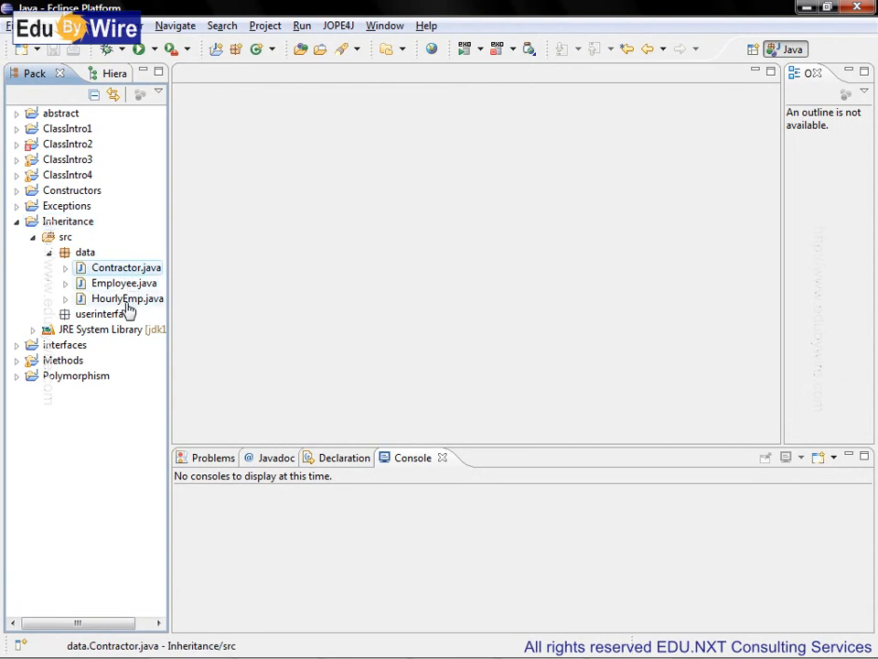
pyautogui.click(128, 299)
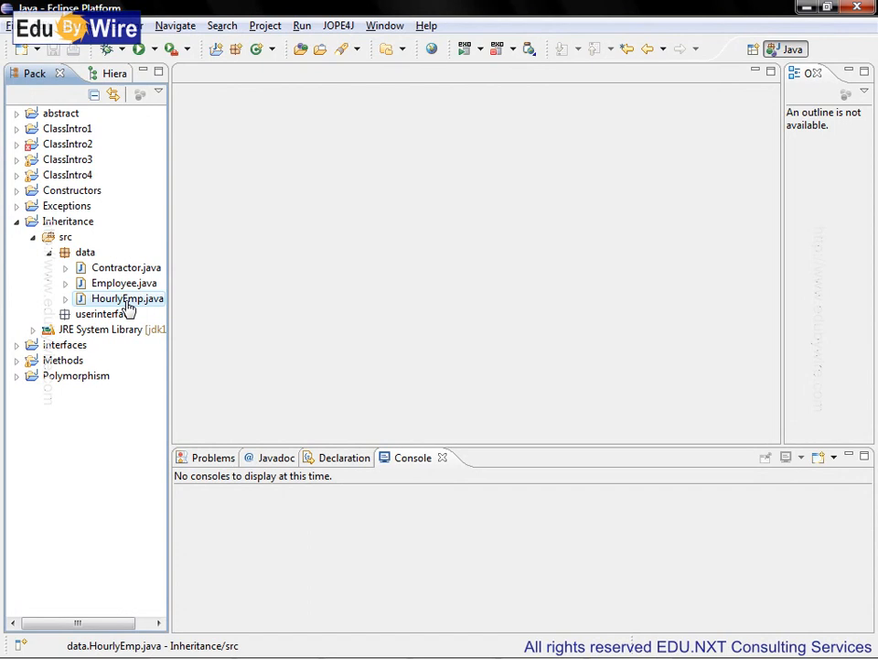
pyautogui.click(124, 267)
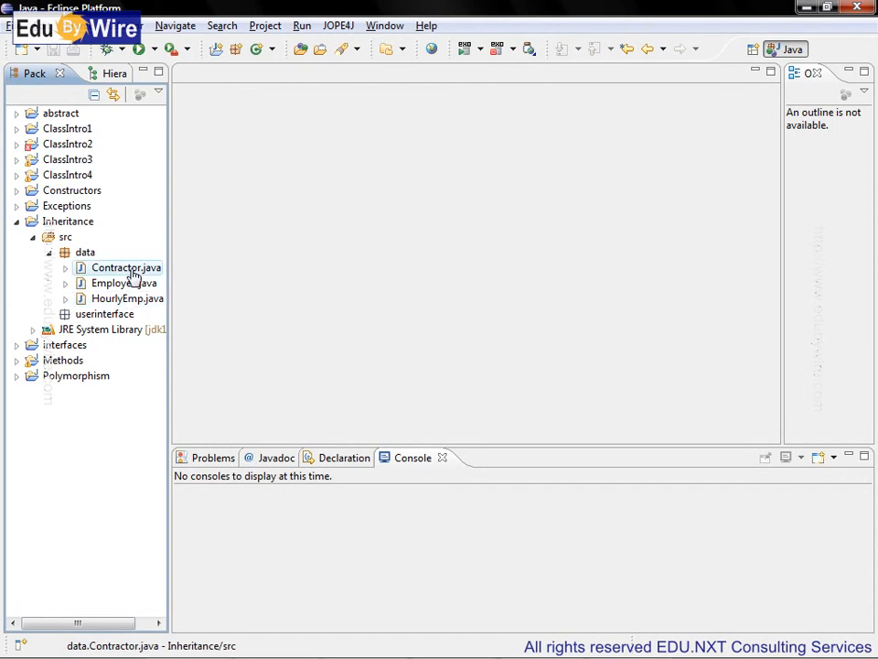
# Step: Step through Employee.java, HourlyEmp.java and Contractor.java, ending on HourlyEmp.java
pyautogui.click(121, 282)
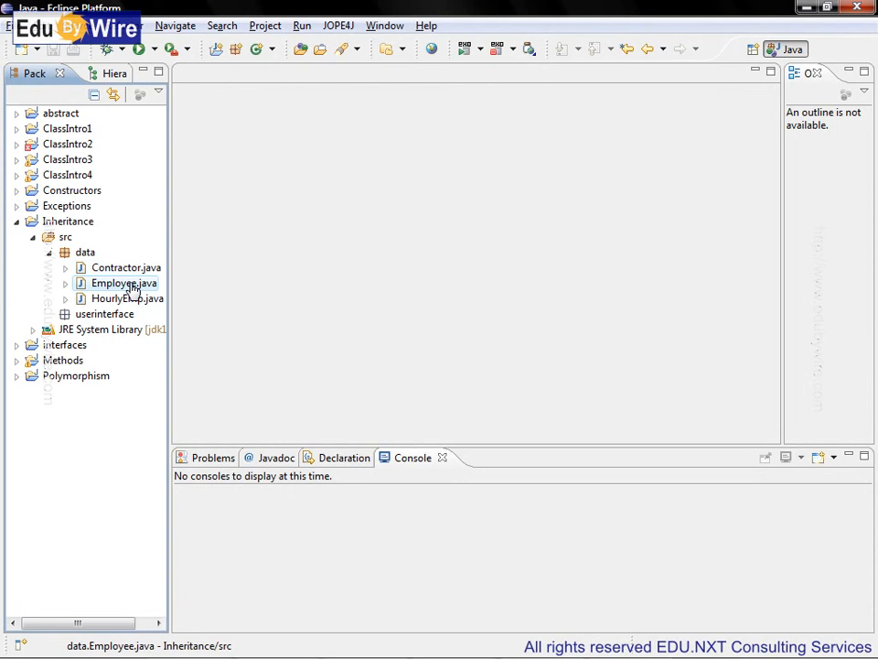
pyautogui.click(128, 299)
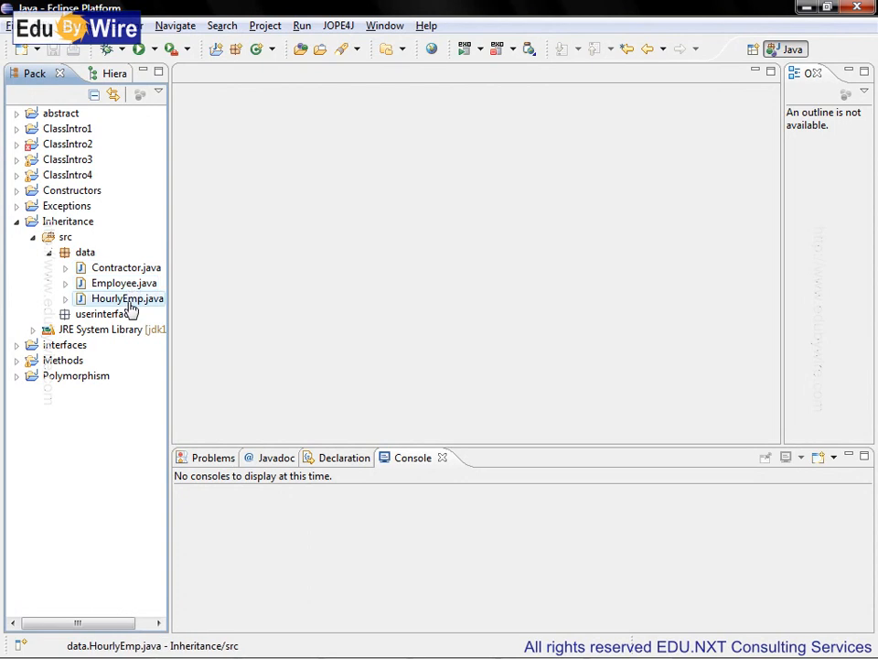
pyautogui.click(124, 267)
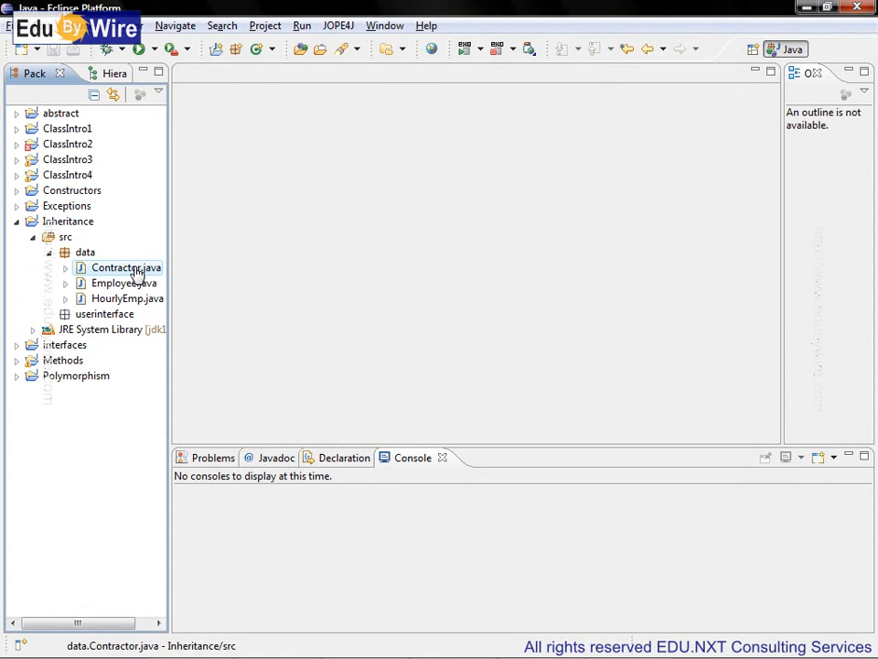
pyautogui.moveTo(124, 282)
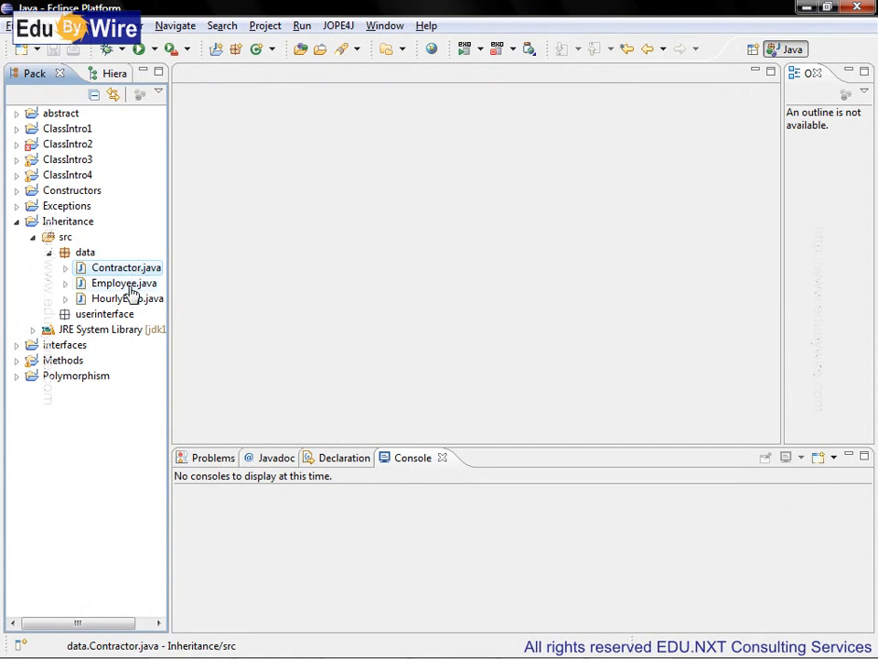
pyautogui.click(126, 299)
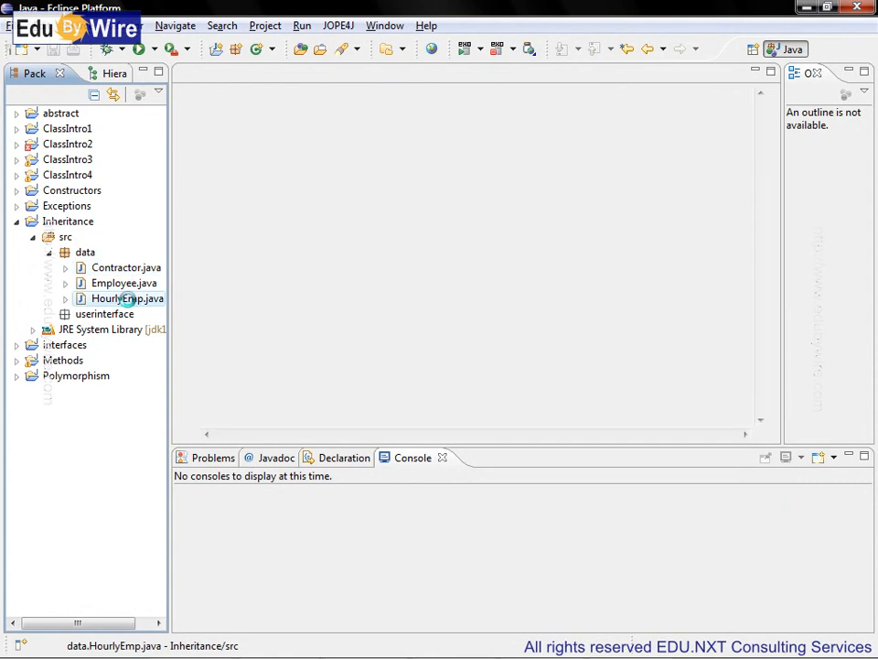
# Step: Open HourlyEmp.java and start an 'emp.' statement in main to list its members
pyautogui.doubleClick(129, 298)
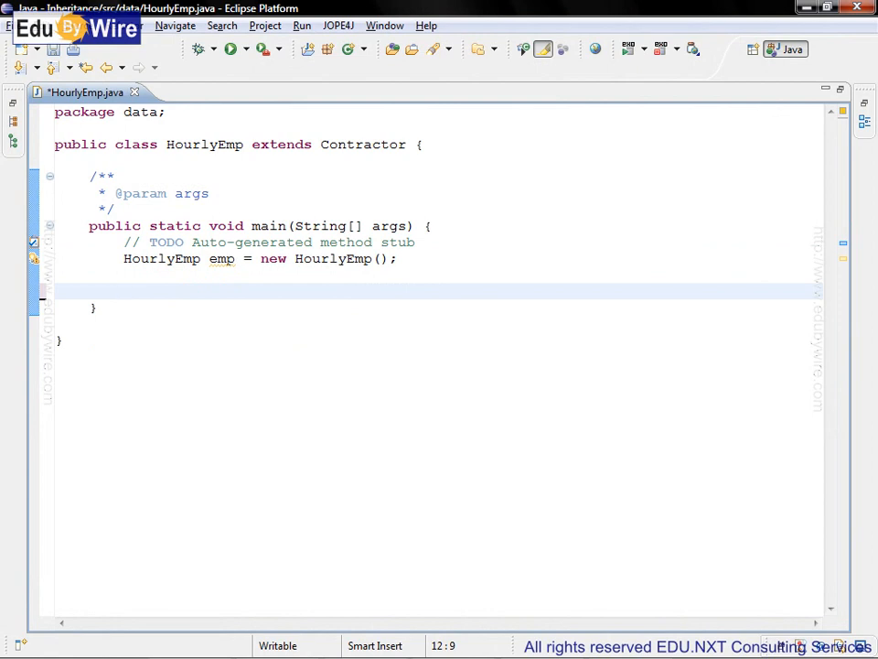
pyautogui.write('emp')
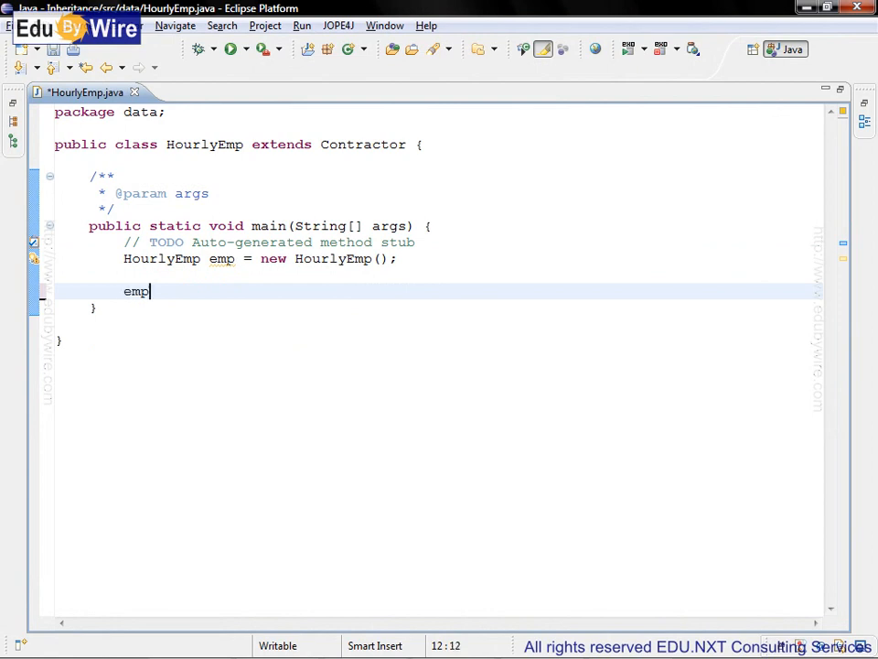
pyautogui.write('.')
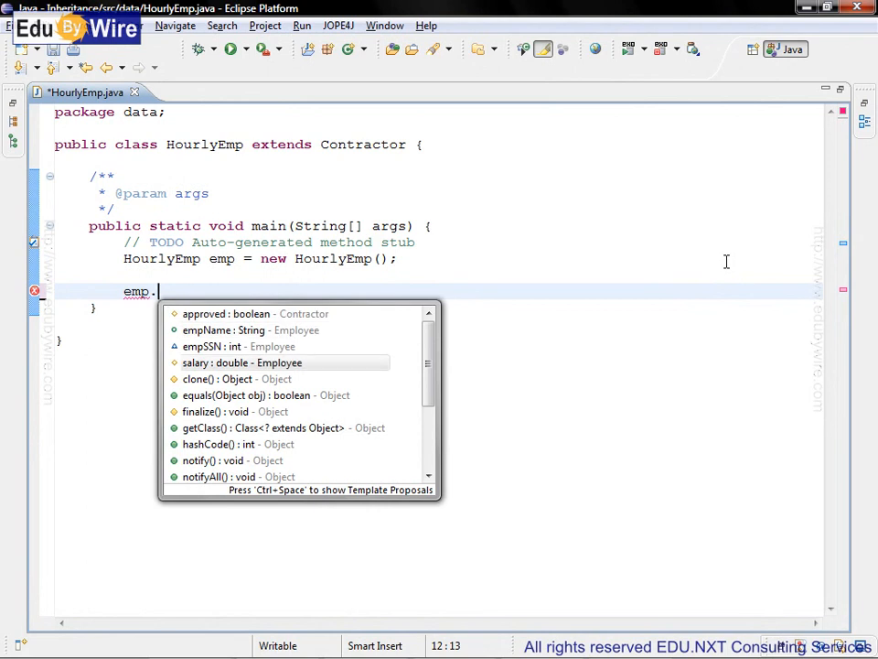
# Step: Read the Javadoc for clone, another inherited method and wait with timeout, then dismiss content assist
pyautogui.click(238, 377)
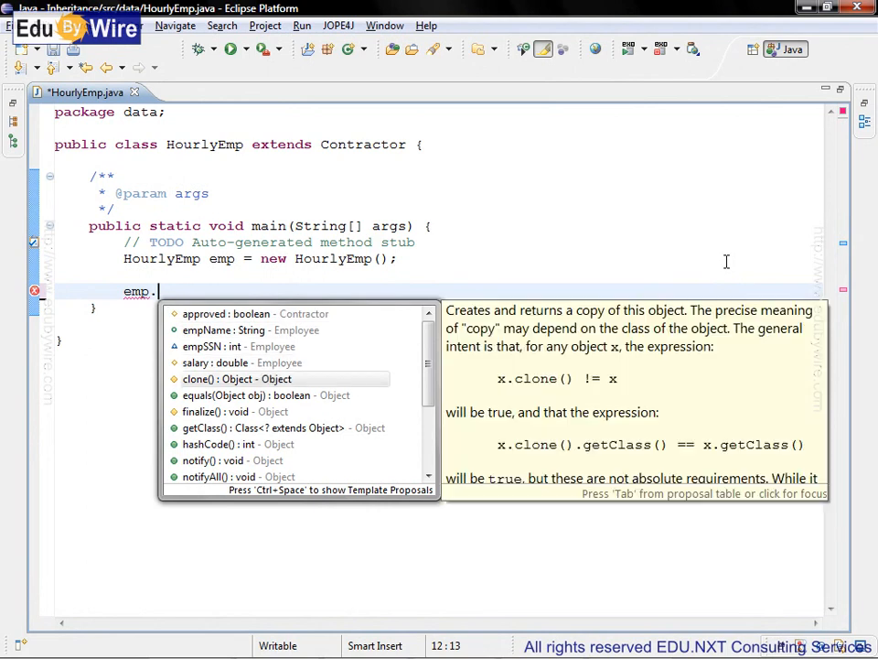
pyautogui.click(265, 395)
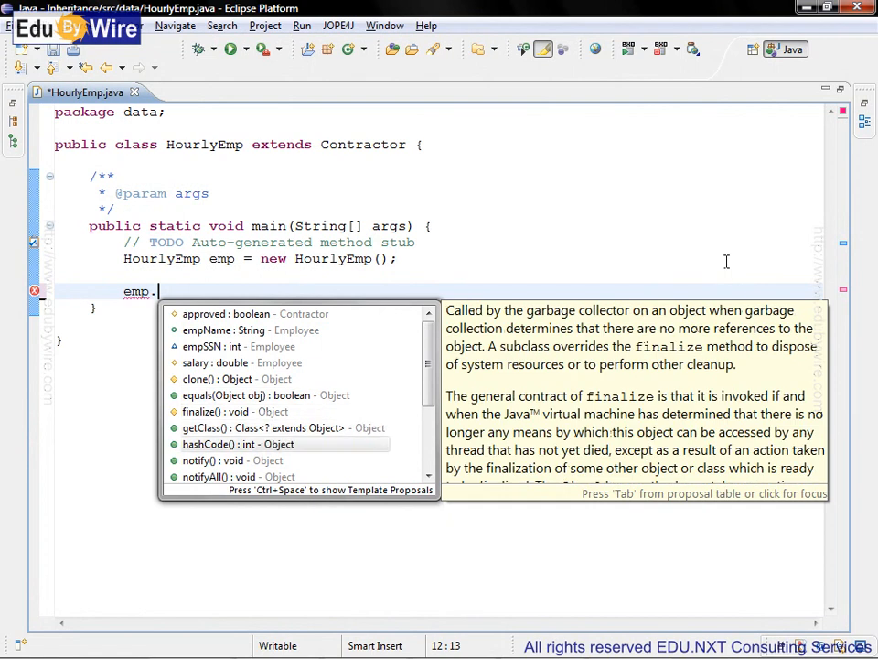
pyautogui.scroll(-3)
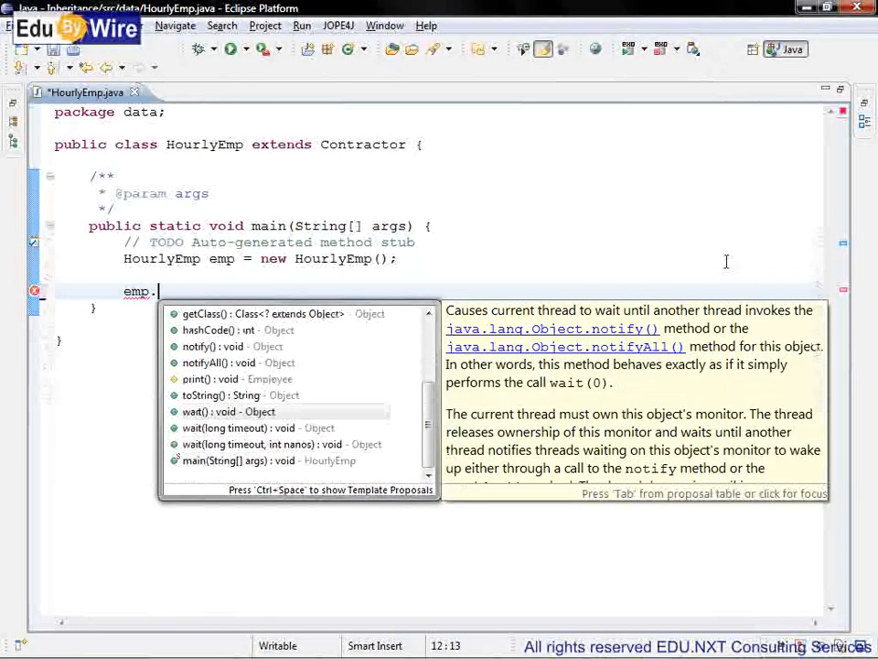
pyautogui.click(259, 428)
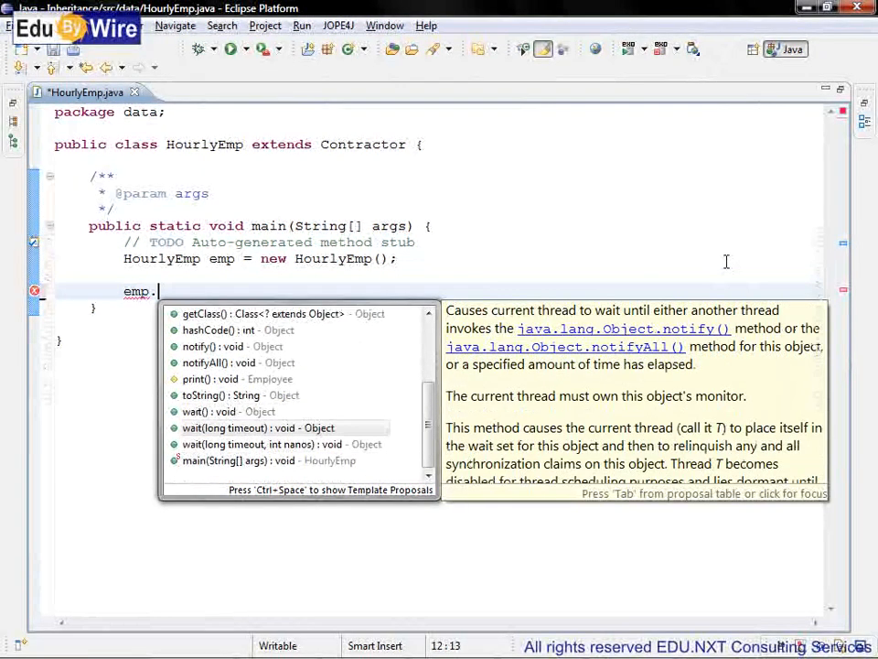
pyautogui.press('Escape')
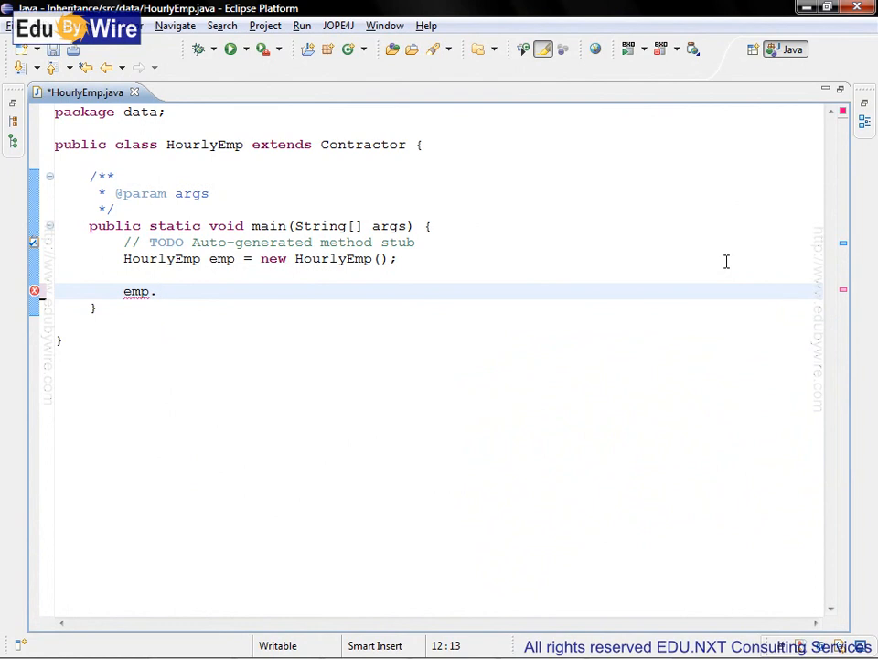
# Step: Replace the unfinished statement with HourlyEmp emp2 = new HourlyEmp();
pyautogui.press('Home')
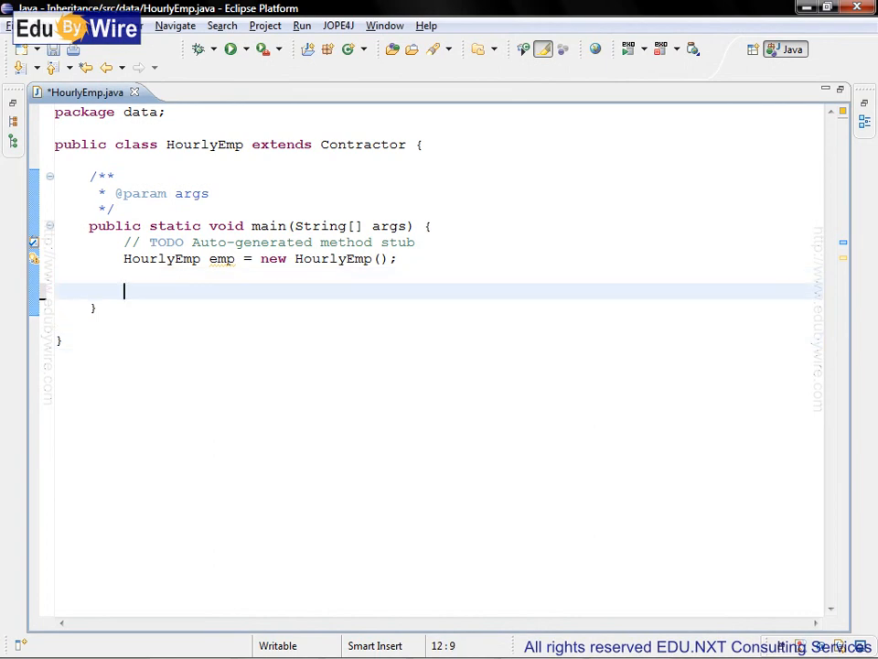
pyautogui.write('HourlyEmp emp2 = new HourlyEmp();')
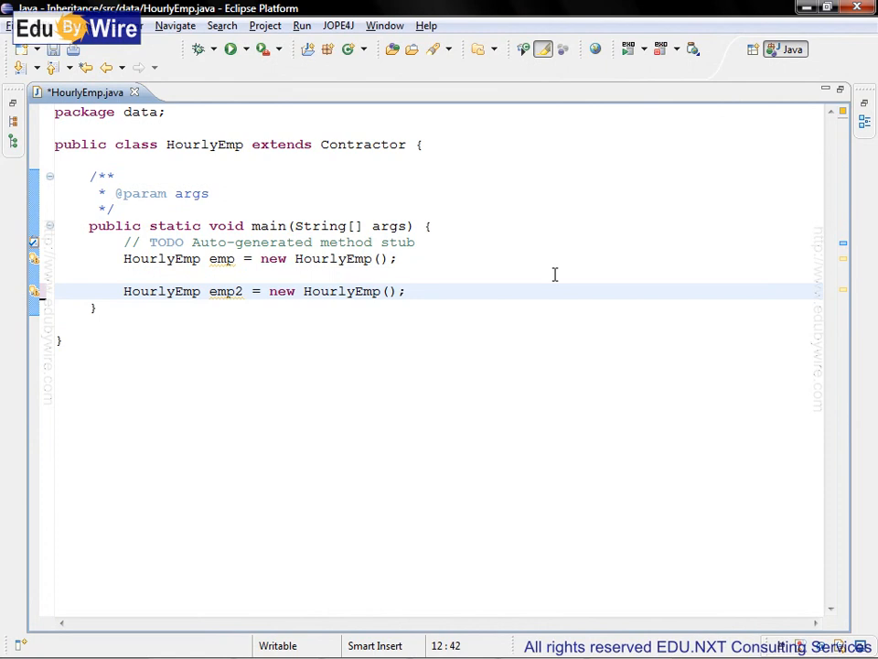
pyautogui.press('Return')
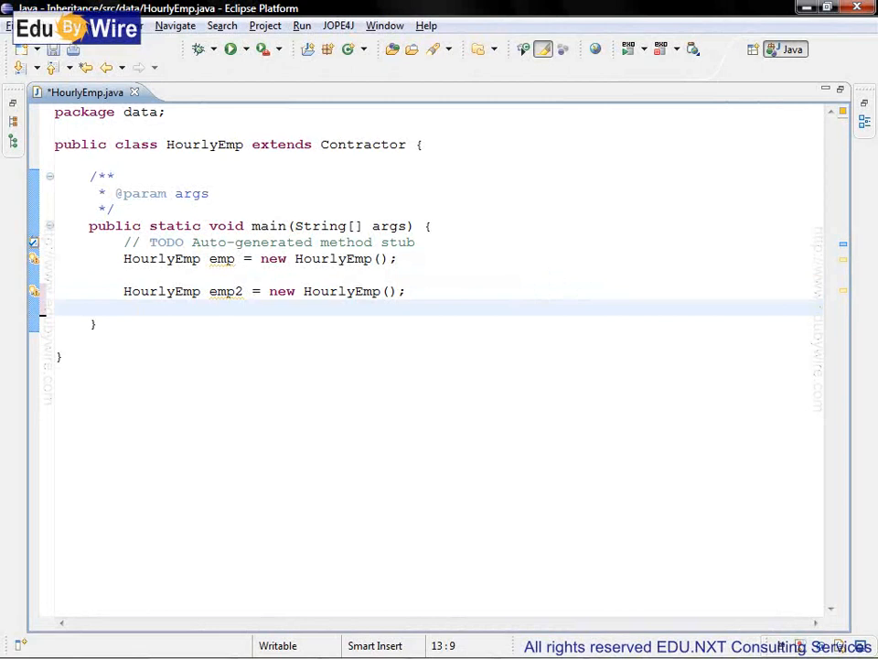
# Step: Assign empName = "sam" on both emp and emp2
pyautogui.click(399, 258)
pyautogui.write('emp.')
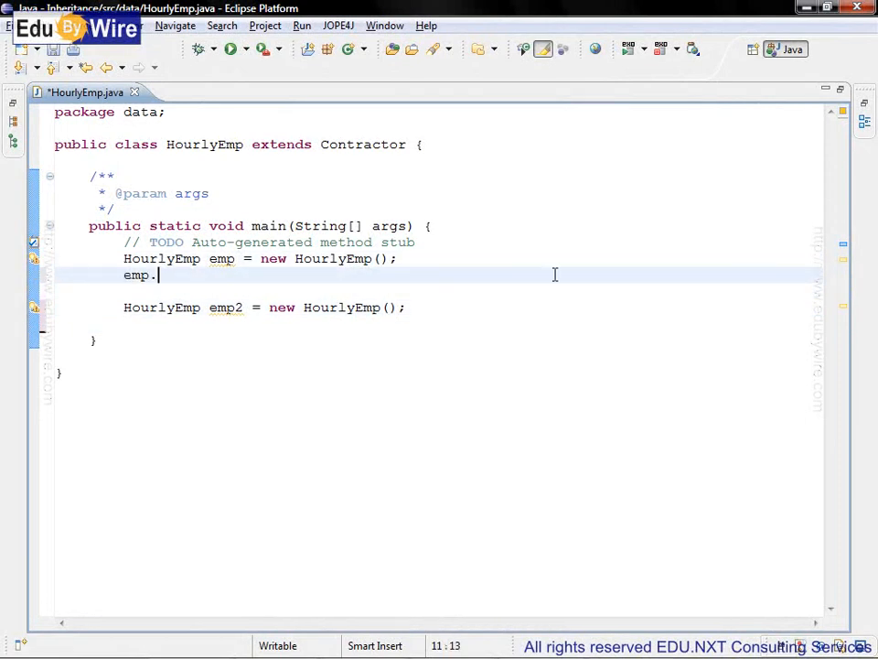
pyautogui.write('empName =')
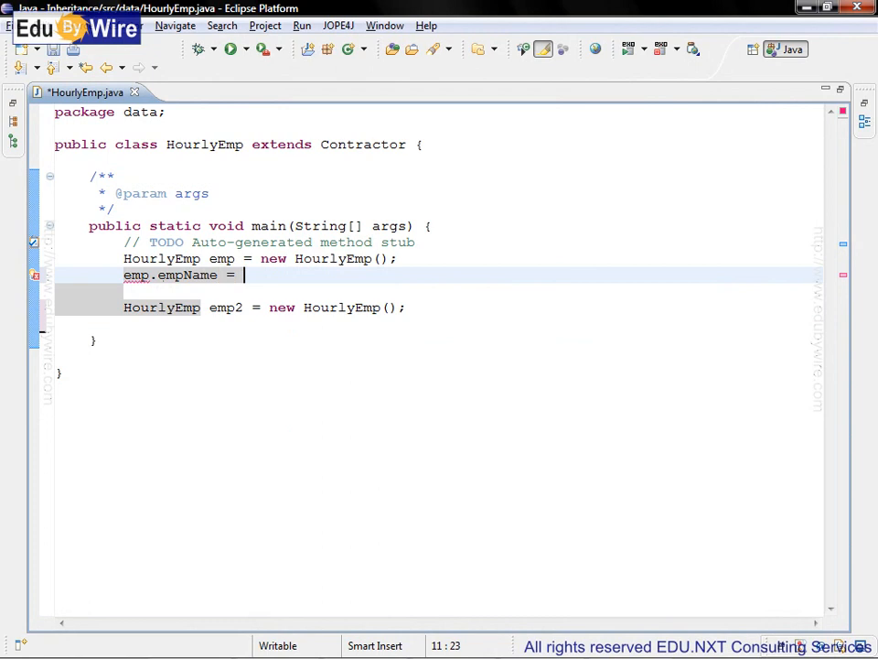
pyautogui.write('"sam";')
pyautogui.write('emp')
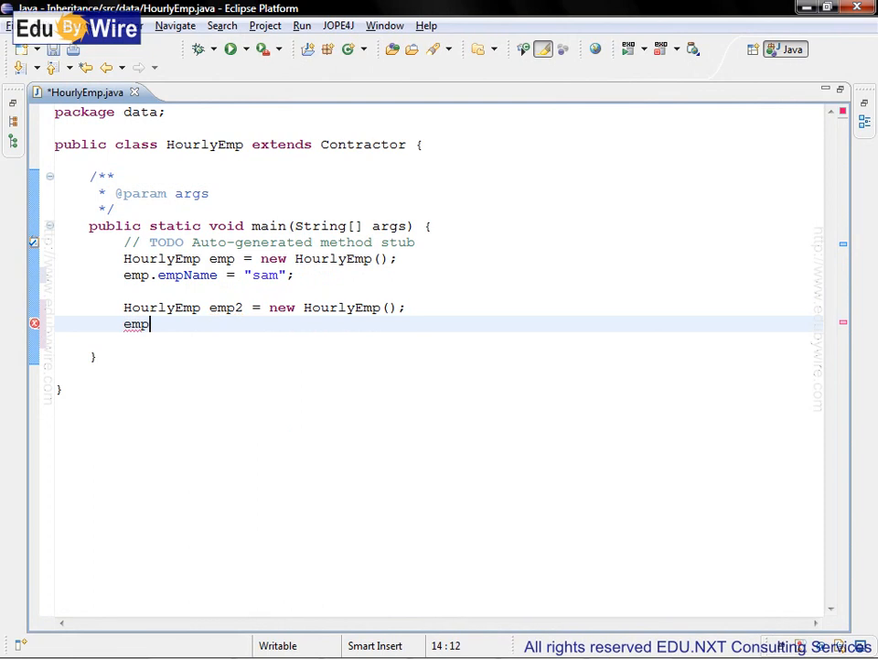
pyautogui.write('2.empName =')
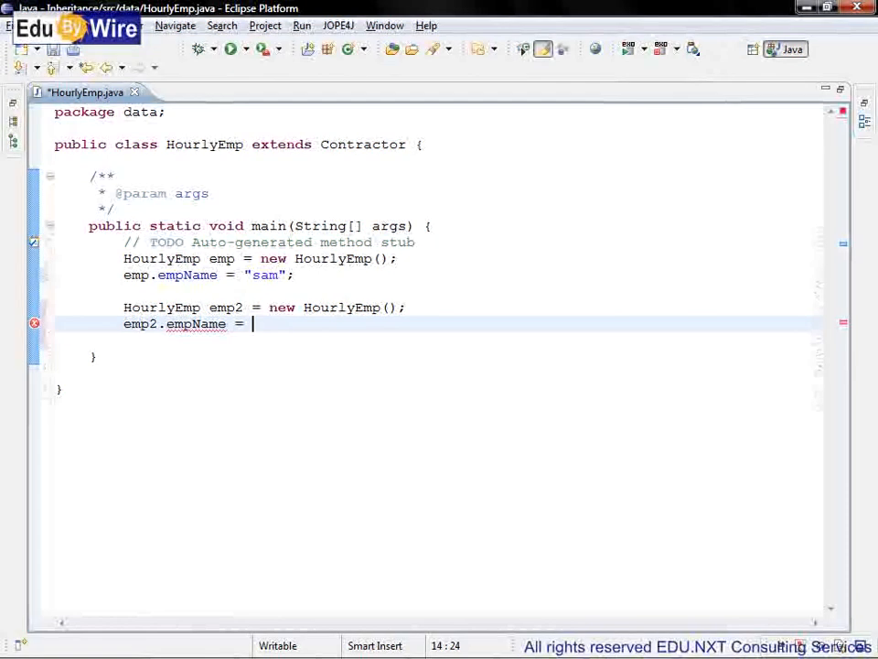
pyautogui.write('"sam";')
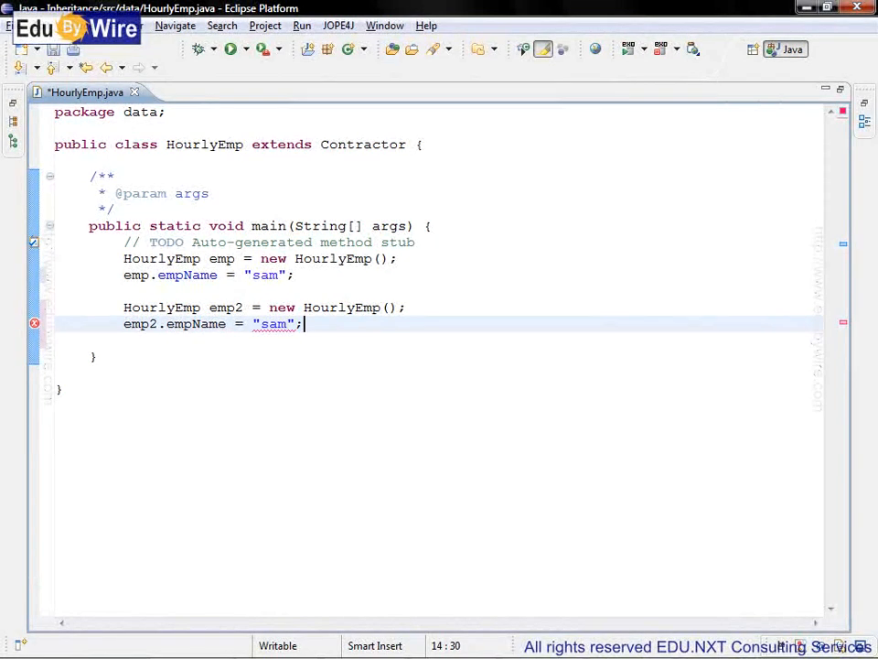
pyautogui.press('Return')
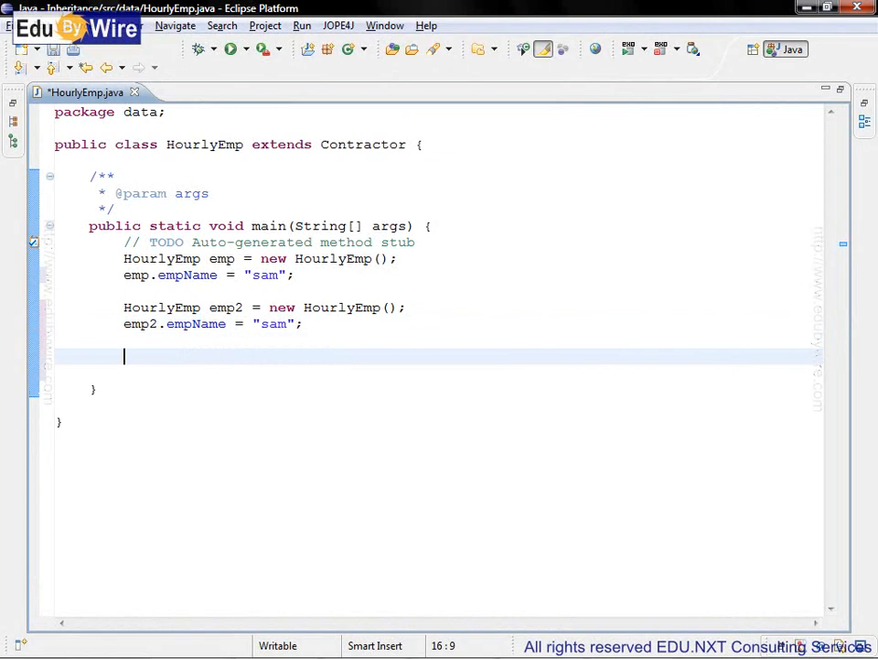
# Step: Add if (emp.equals(emp2)) printing emp + " equal to " + emp2, and save the file
pyautogui.write('if (emp.equals(emp2))')
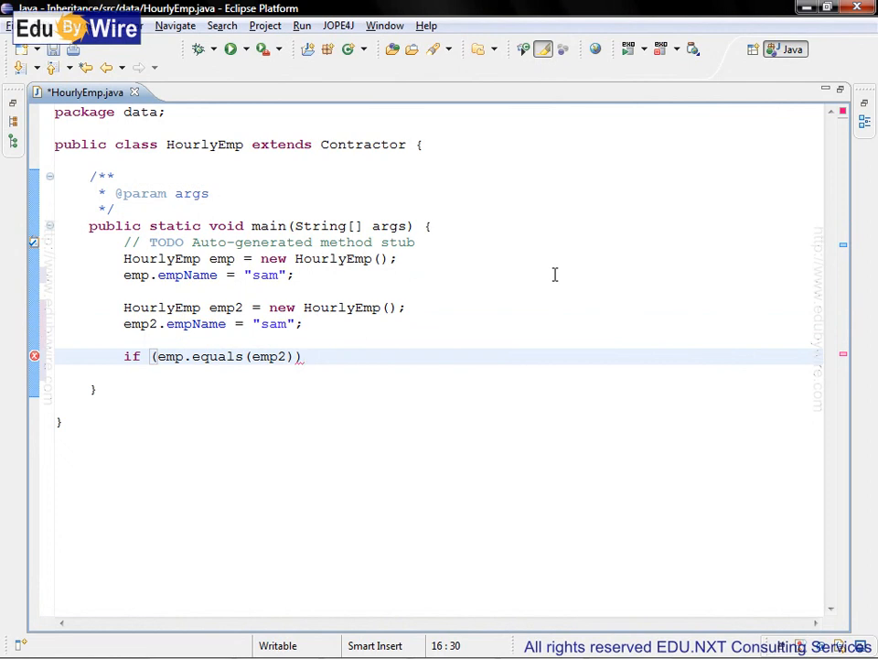
pyautogui.press('Return')
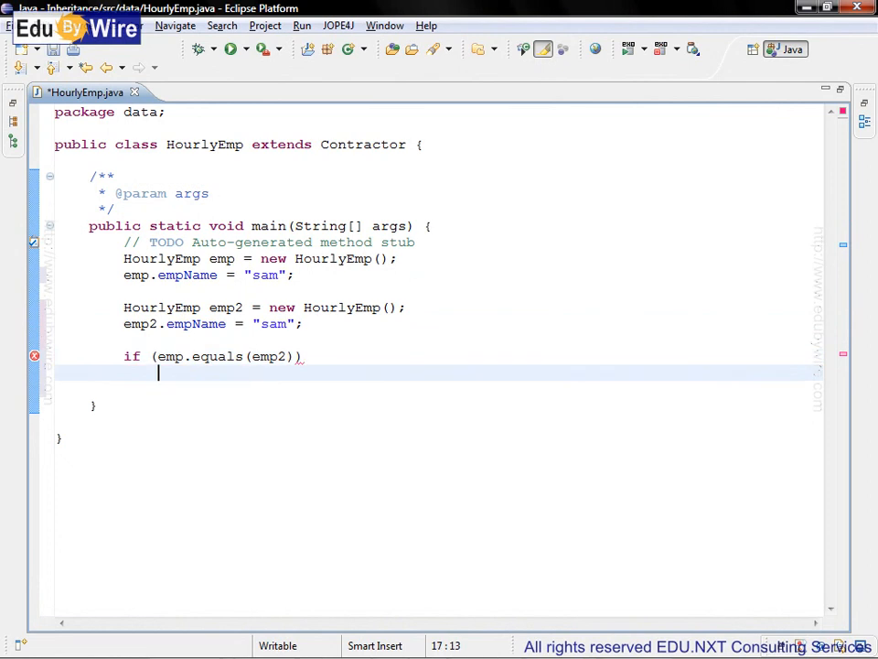
pyautogui.write('System.out.println(emp+" equal to "+emp2);')
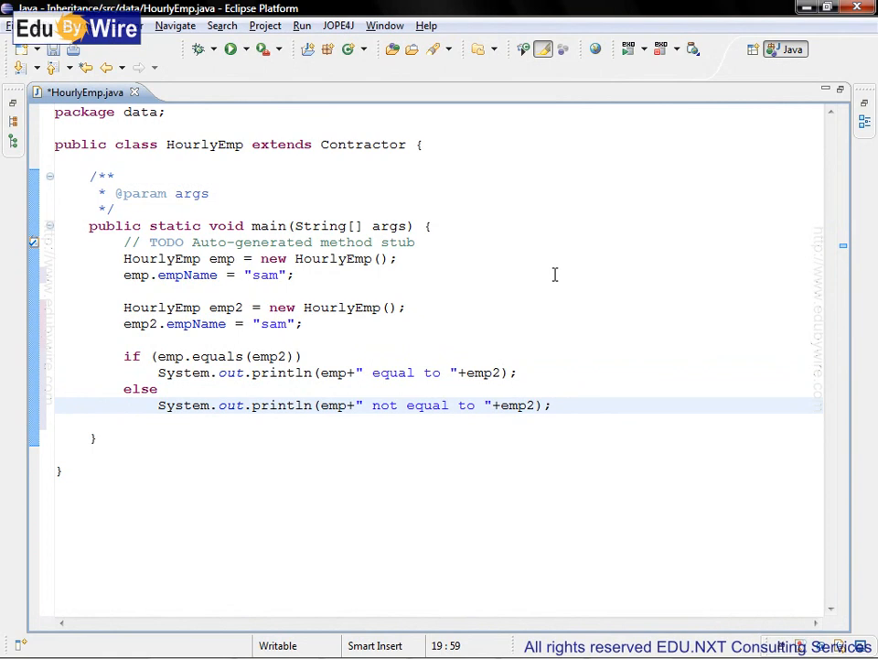
pyautogui.press('ctrl+s')
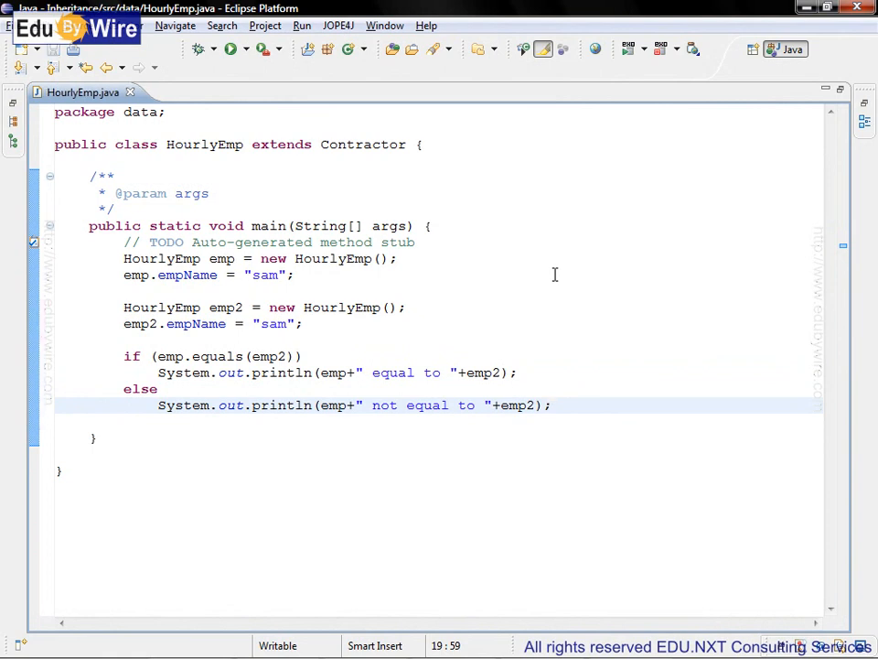
pyautogui.moveTo(231, 62)
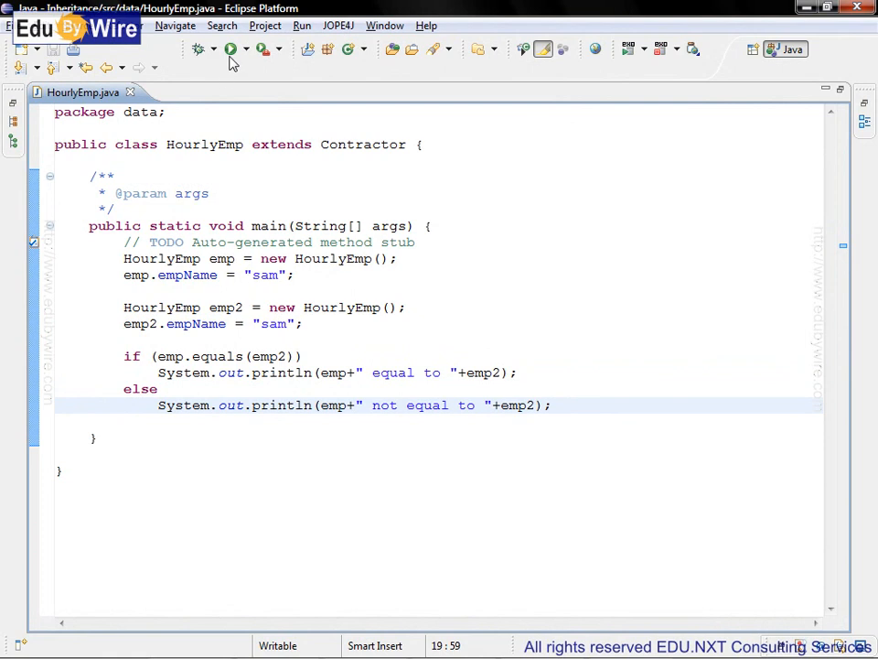